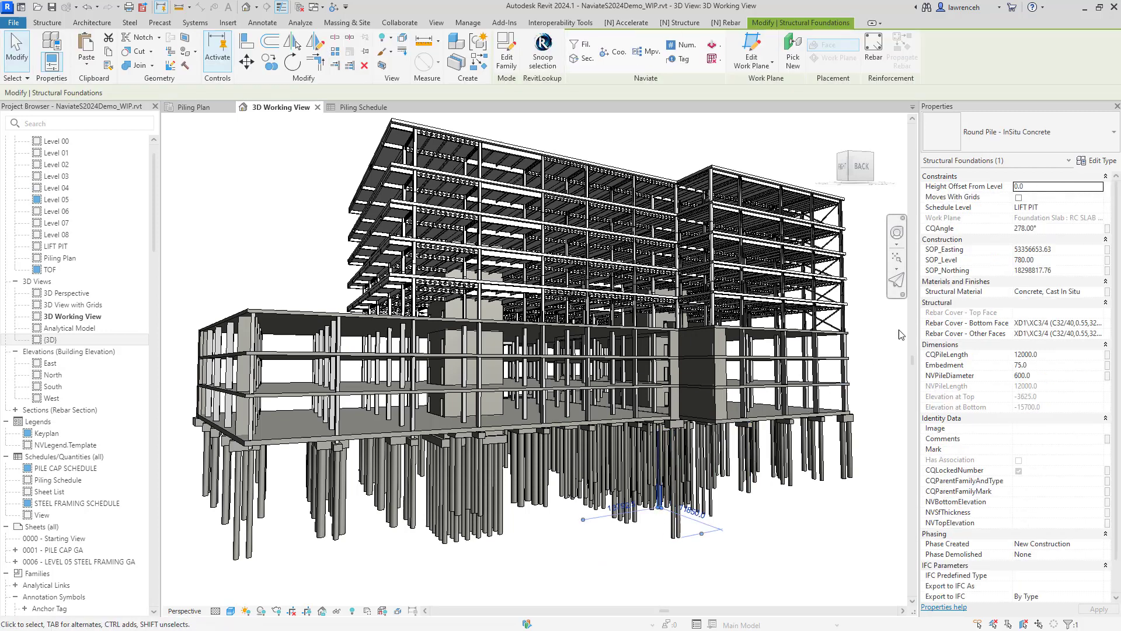
mouse_move(944, 249)
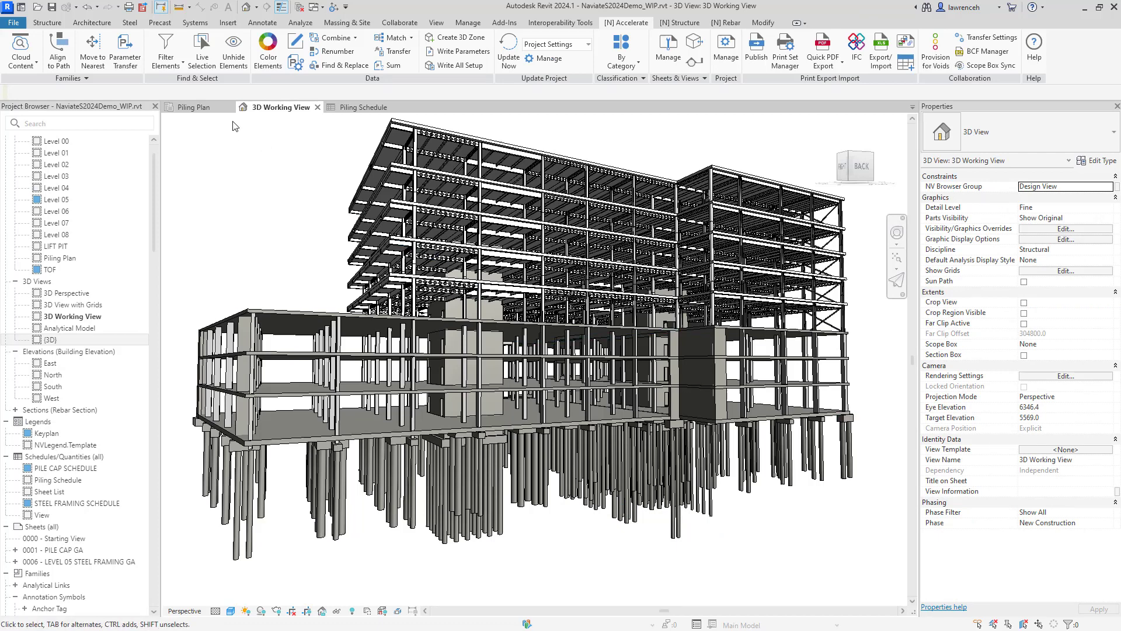
Step: Switch to the Piling Plan view and bring up the Structure ribbon tab
left_click(196, 106)
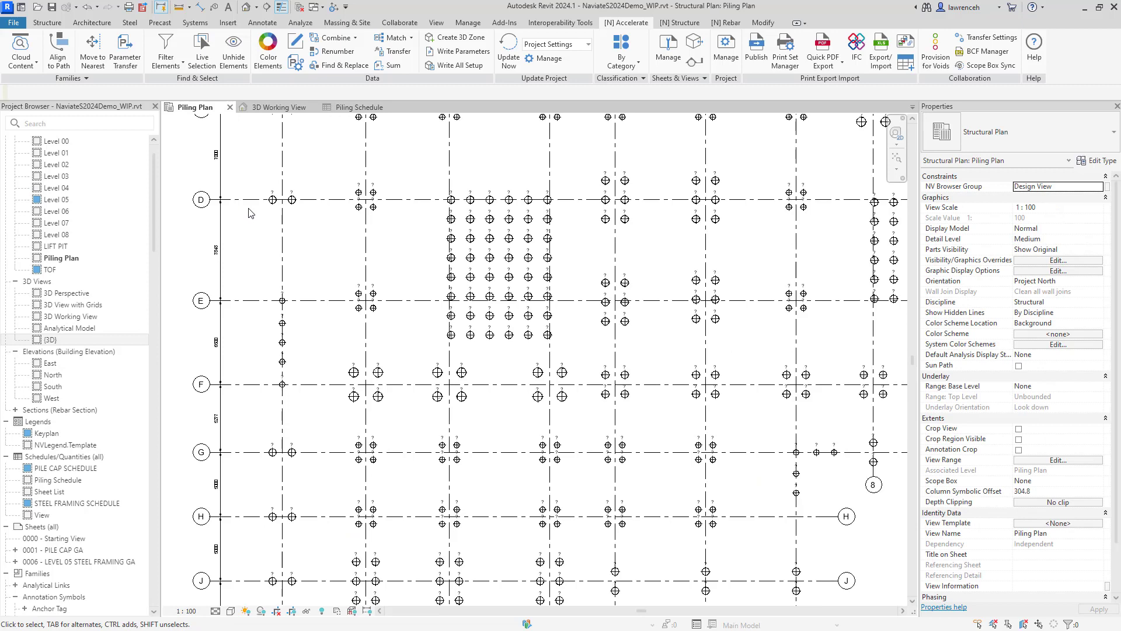
mouse_move(627, 240)
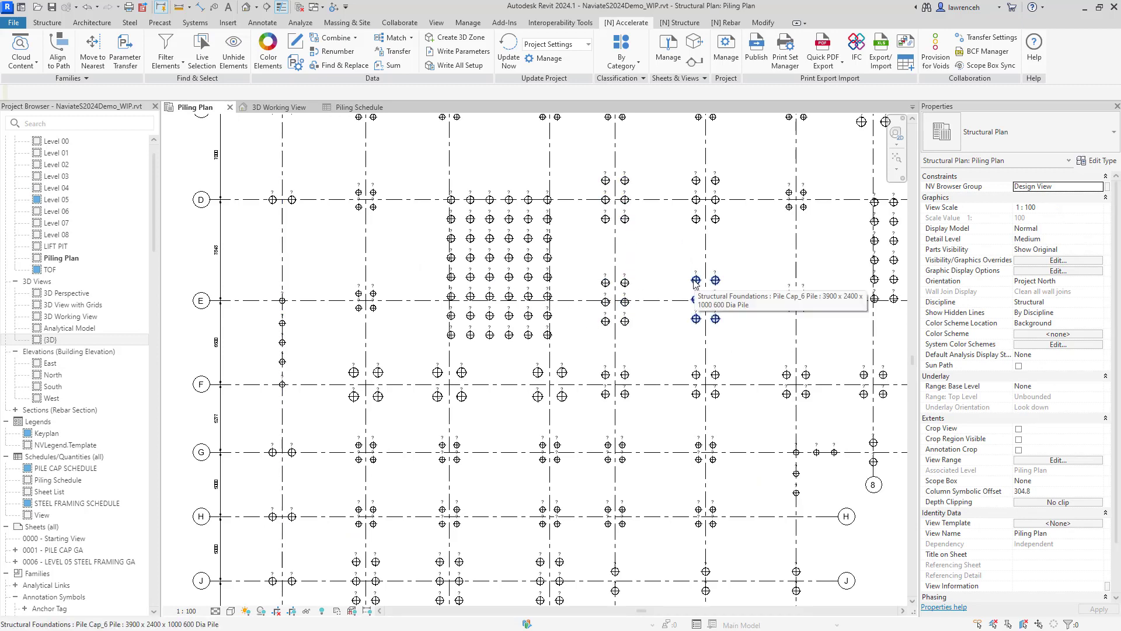
mouse_move(493, 241)
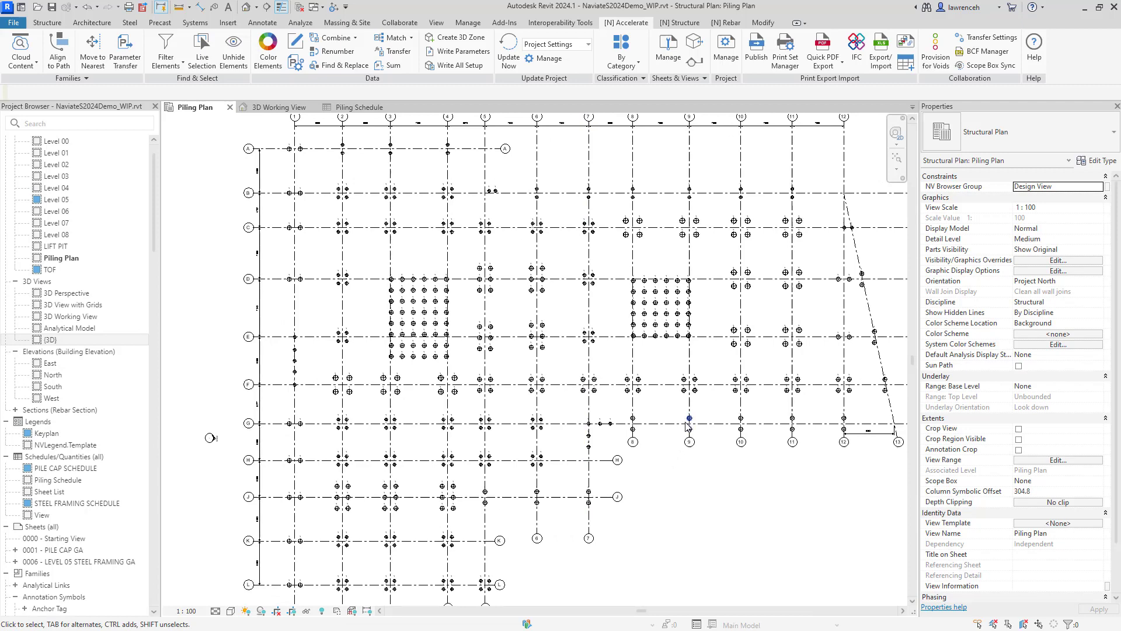
left_click(679, 22)
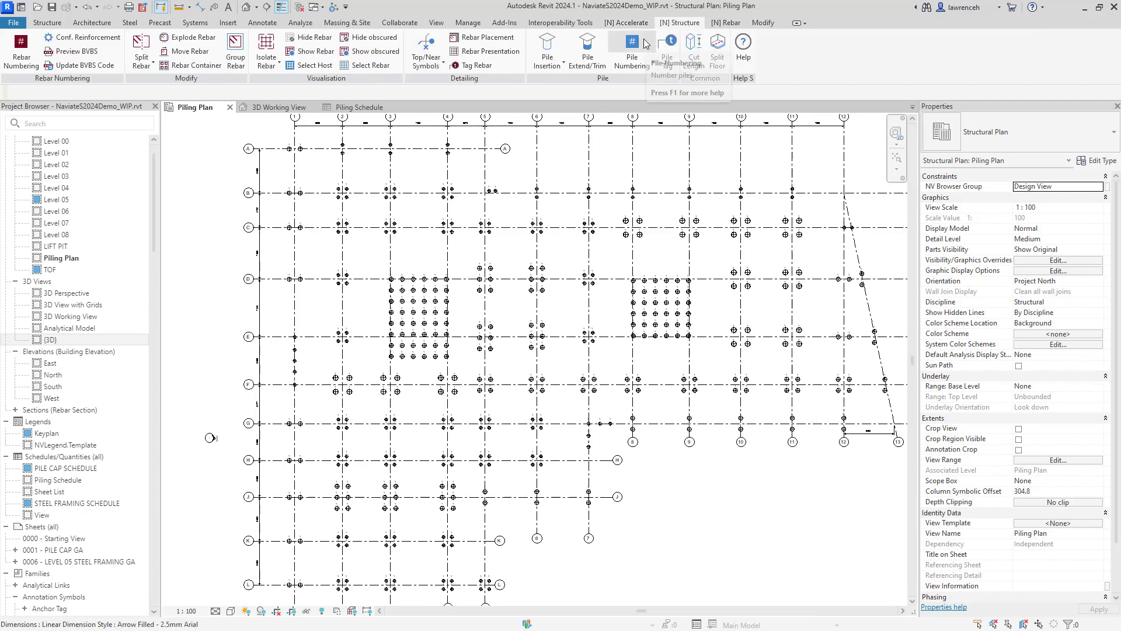
Step: Number the piles with prefix P and padding 3, subdivided by host, from bottom left
left_click(632, 50)
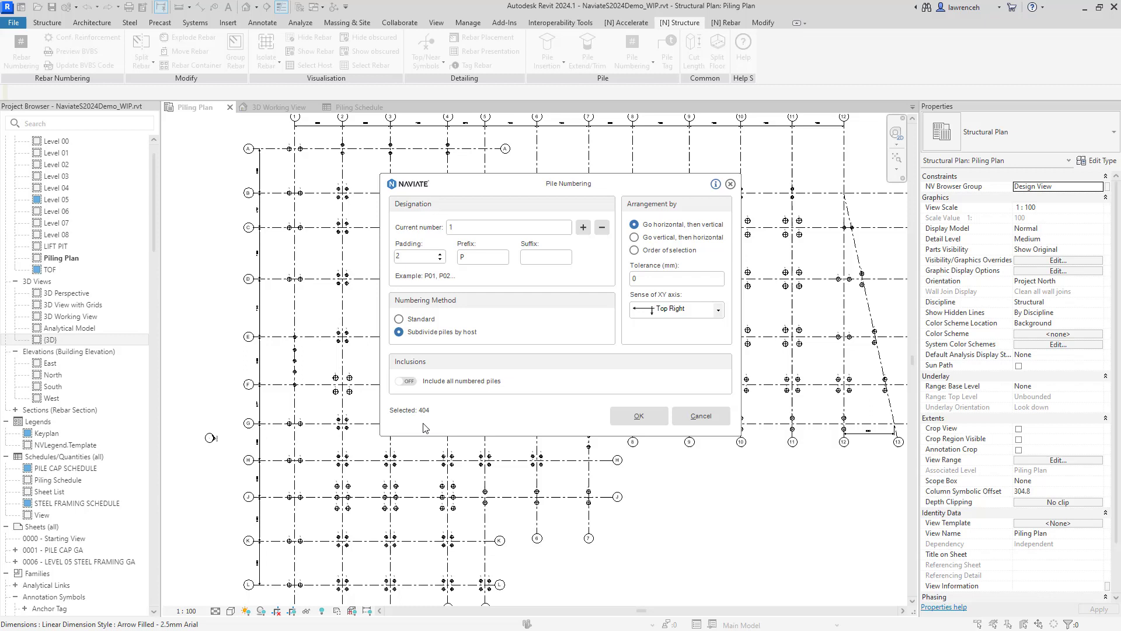
left_click(405, 380)
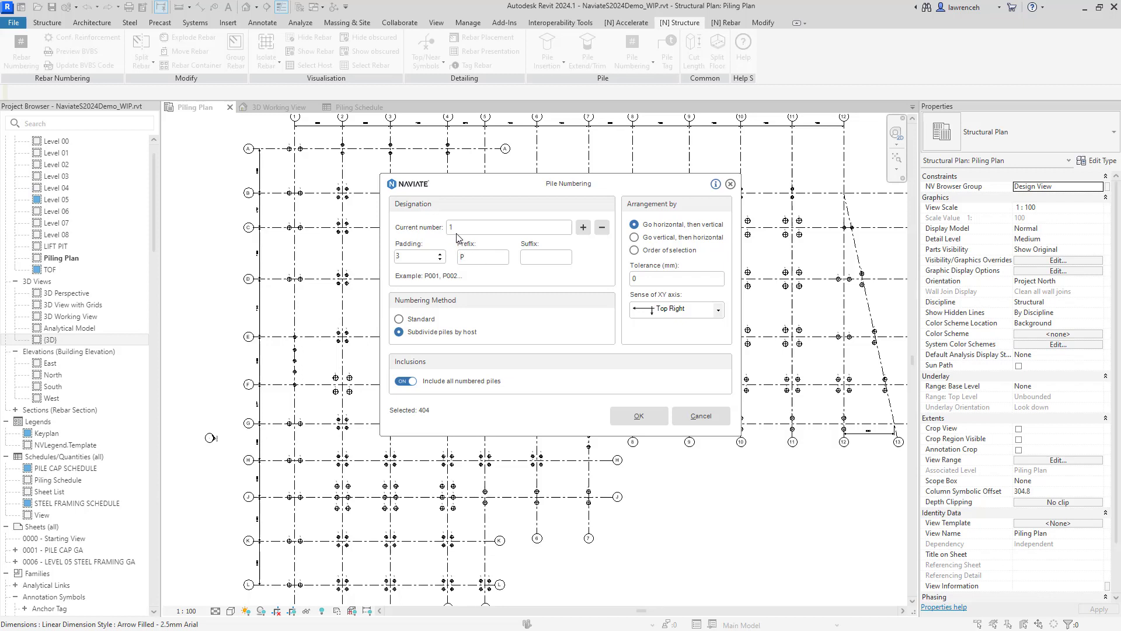
mouse_move(455, 347)
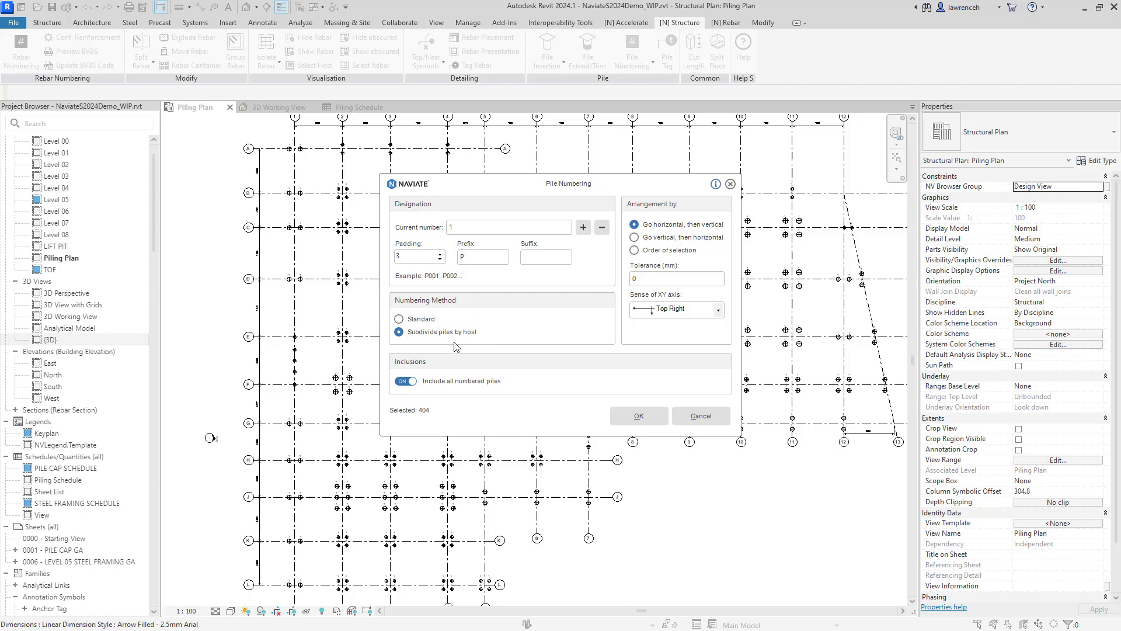
left_click(483, 256)
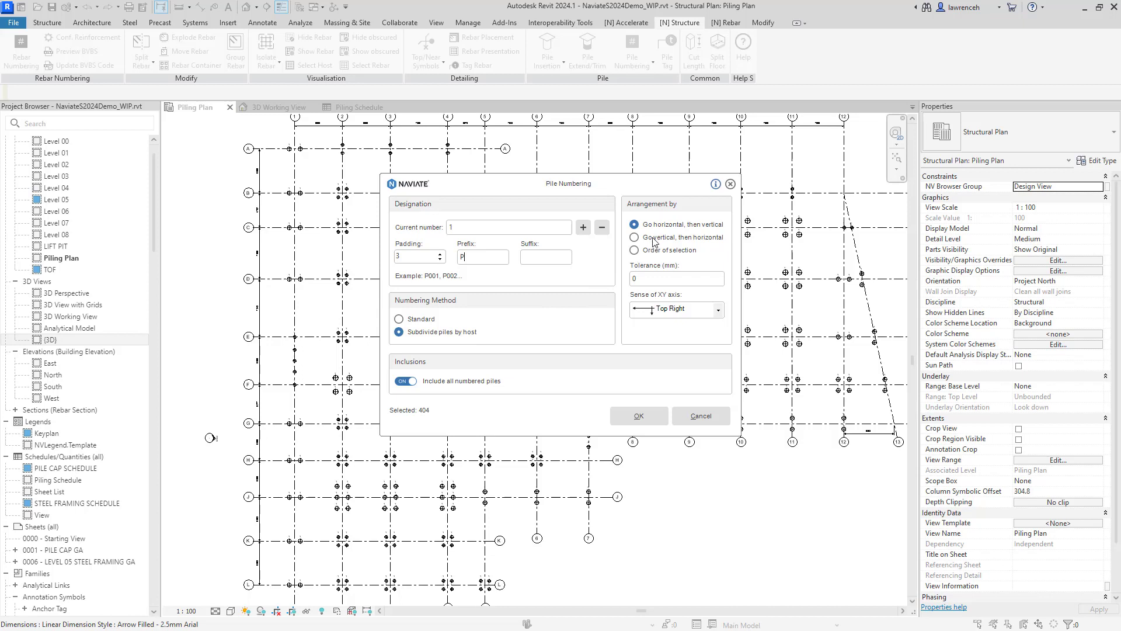
left_click(718, 309)
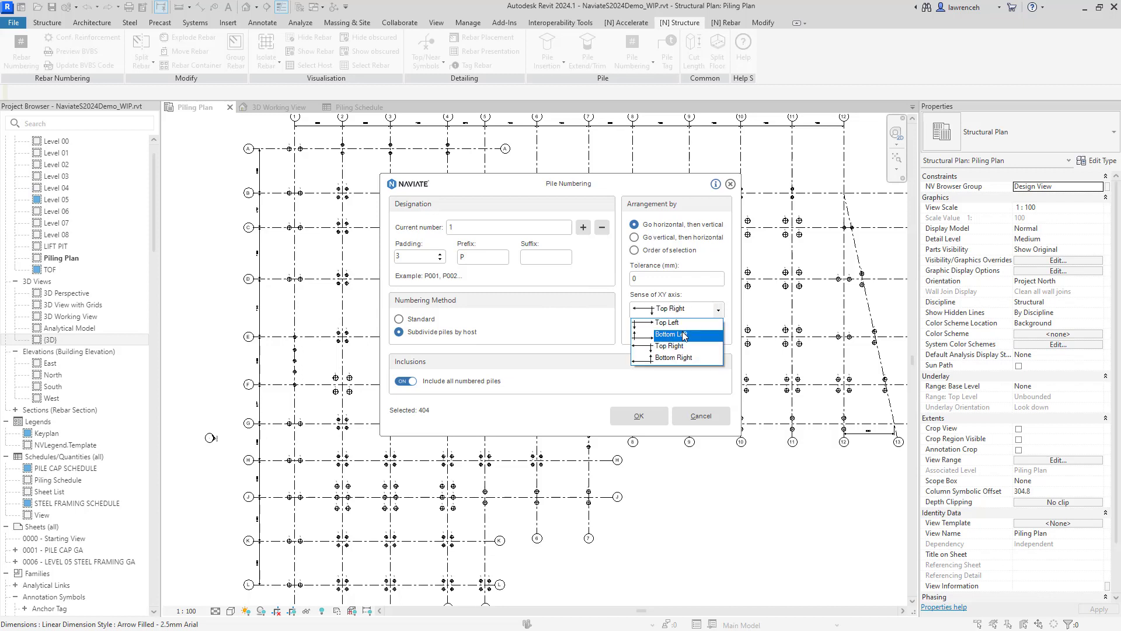
left_click(682, 334)
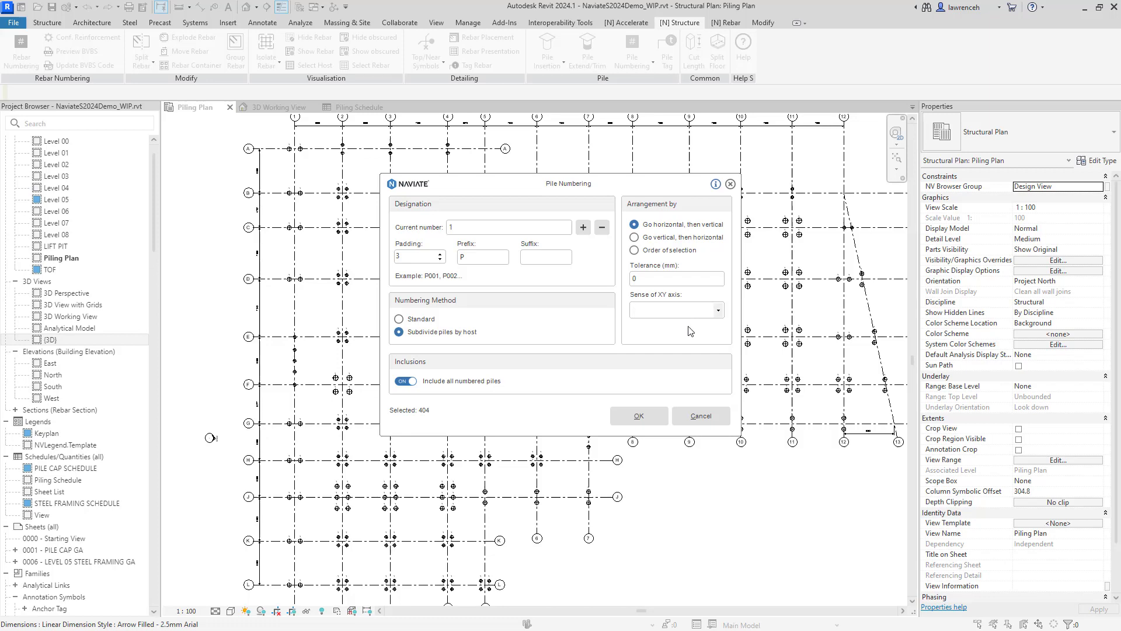
left_click(638, 415)
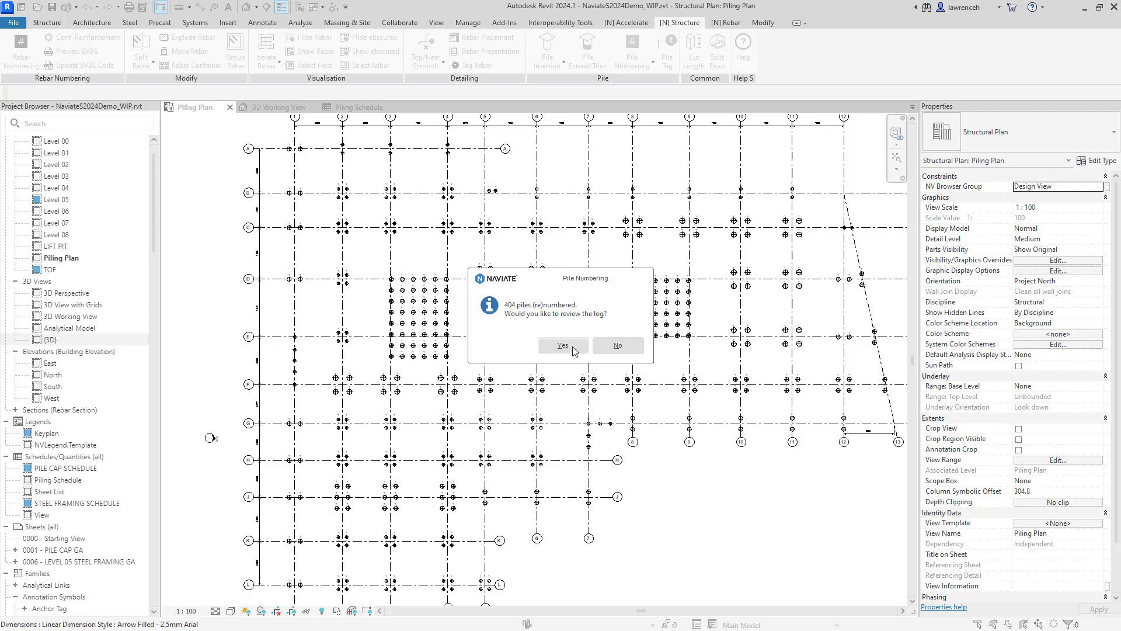
Step: View and close the Naviate numbering log, then check the P-numbered pile tags
left_click(562, 345)
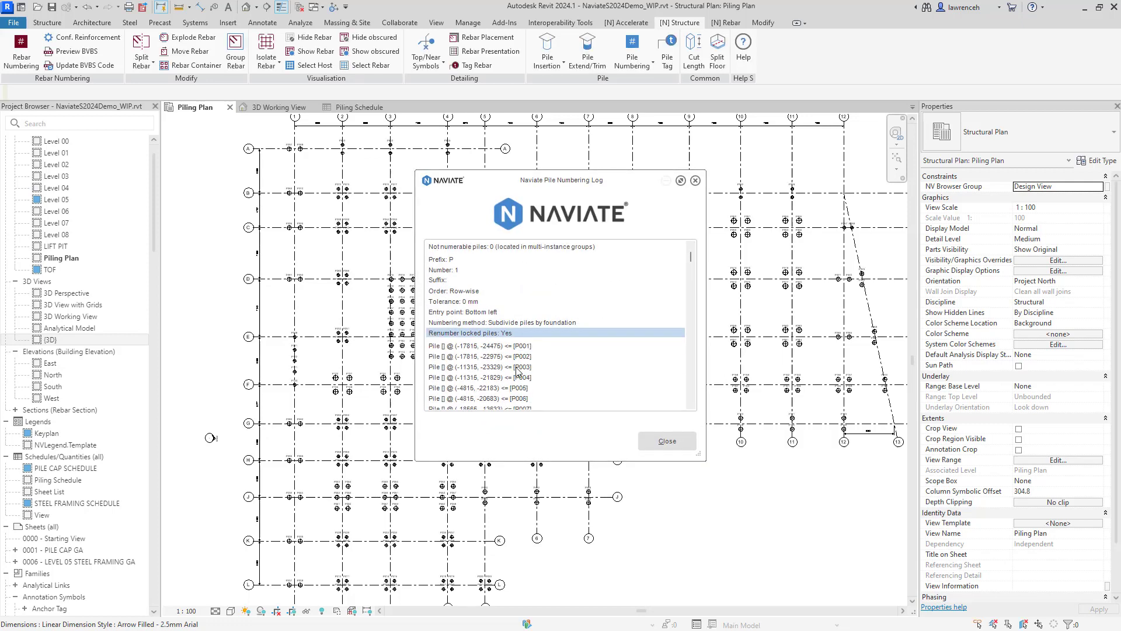
left_click(666, 440)
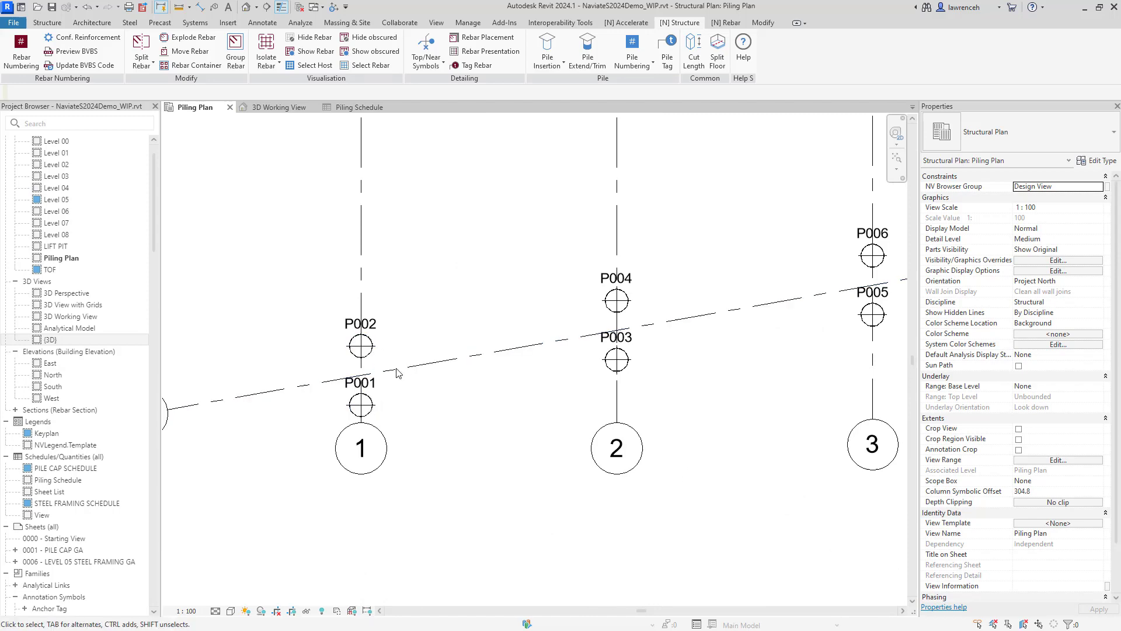
left_click(617, 299)
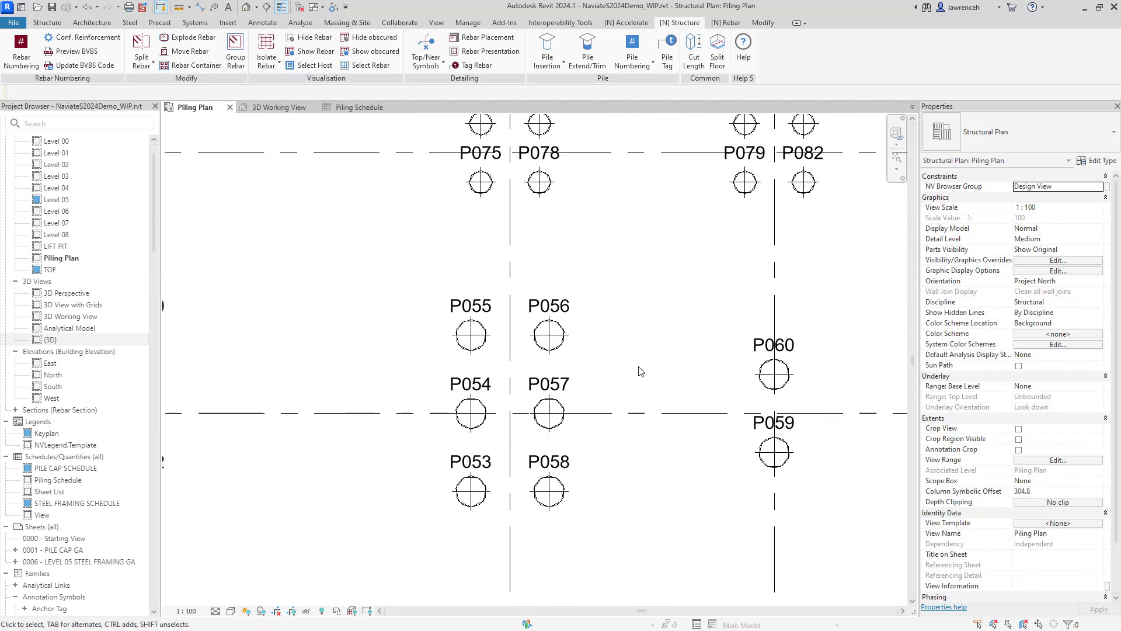
left_click(548, 306)
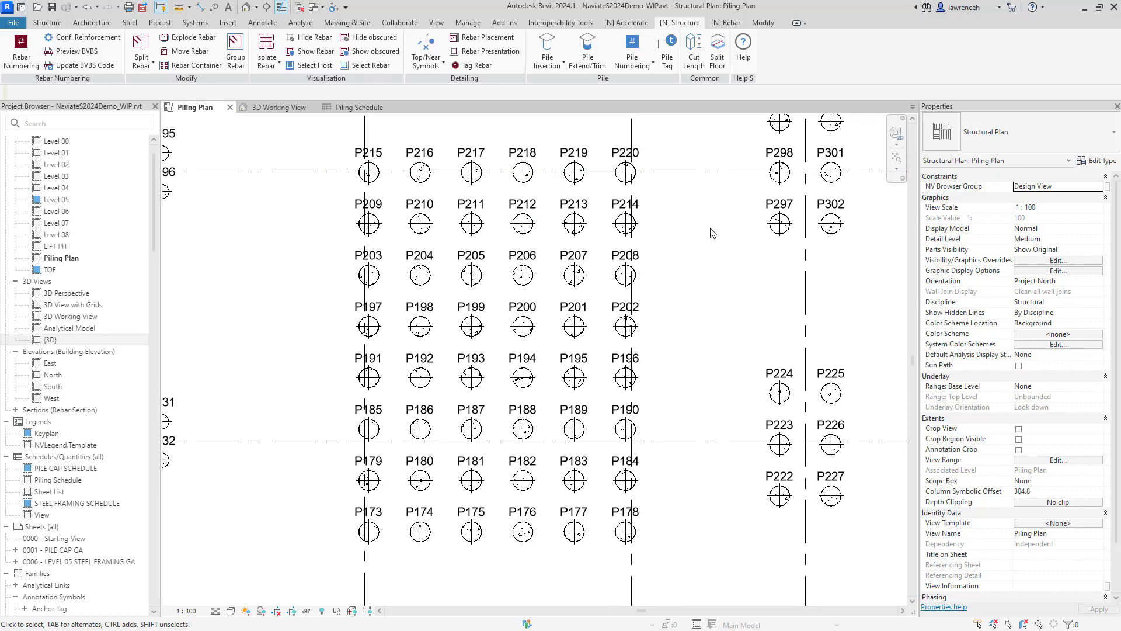
mouse_move(731, 246)
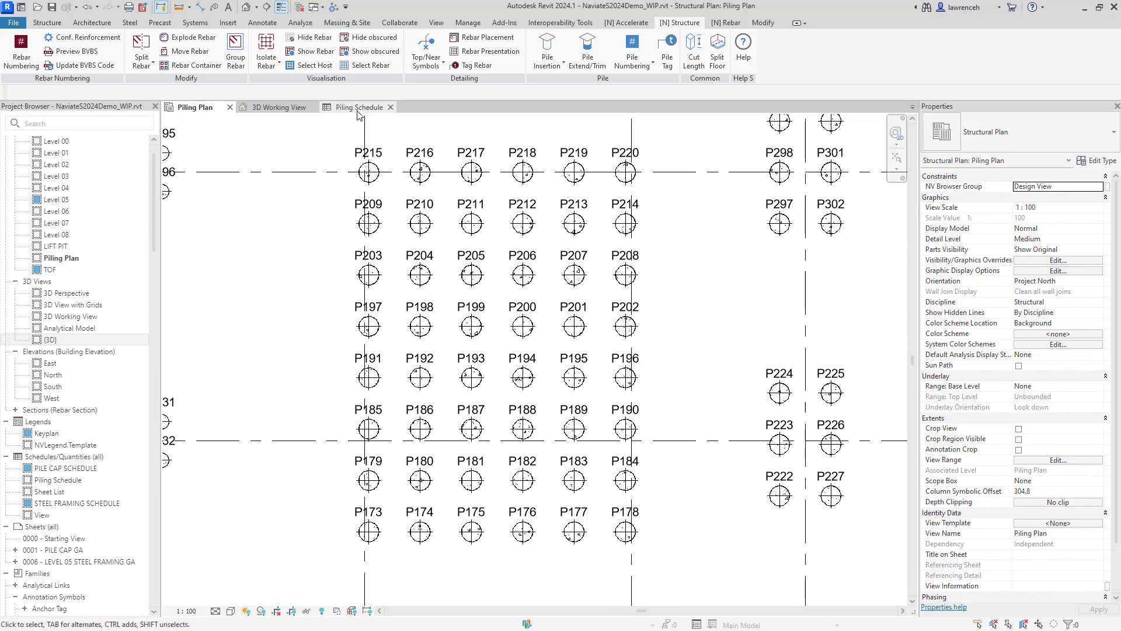
left_click(358, 106)
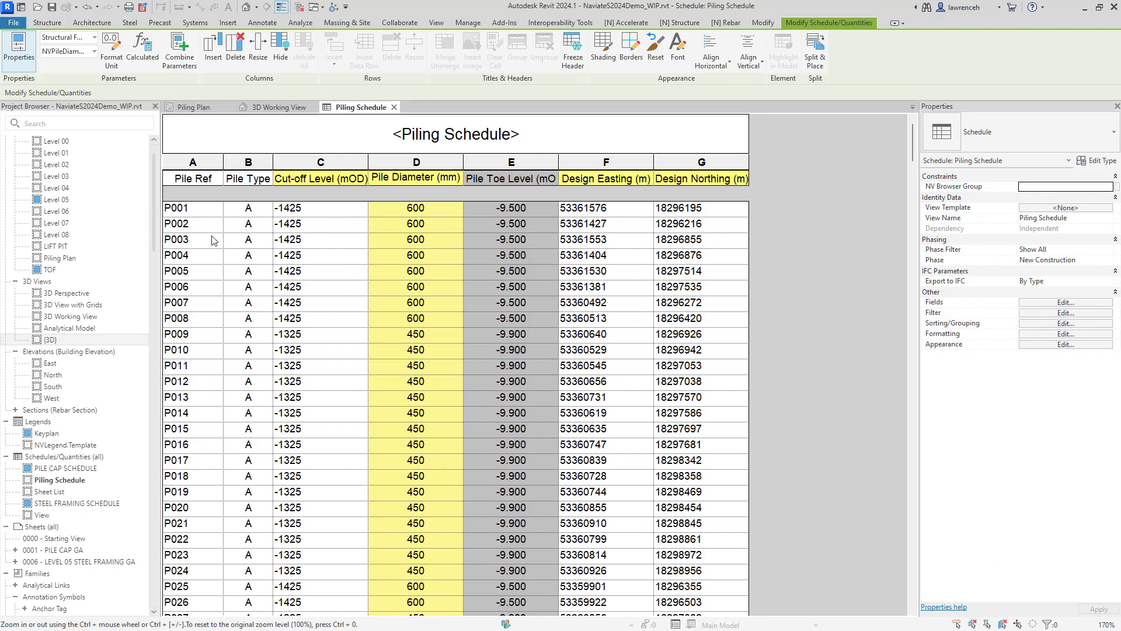
mouse_move(209, 271)
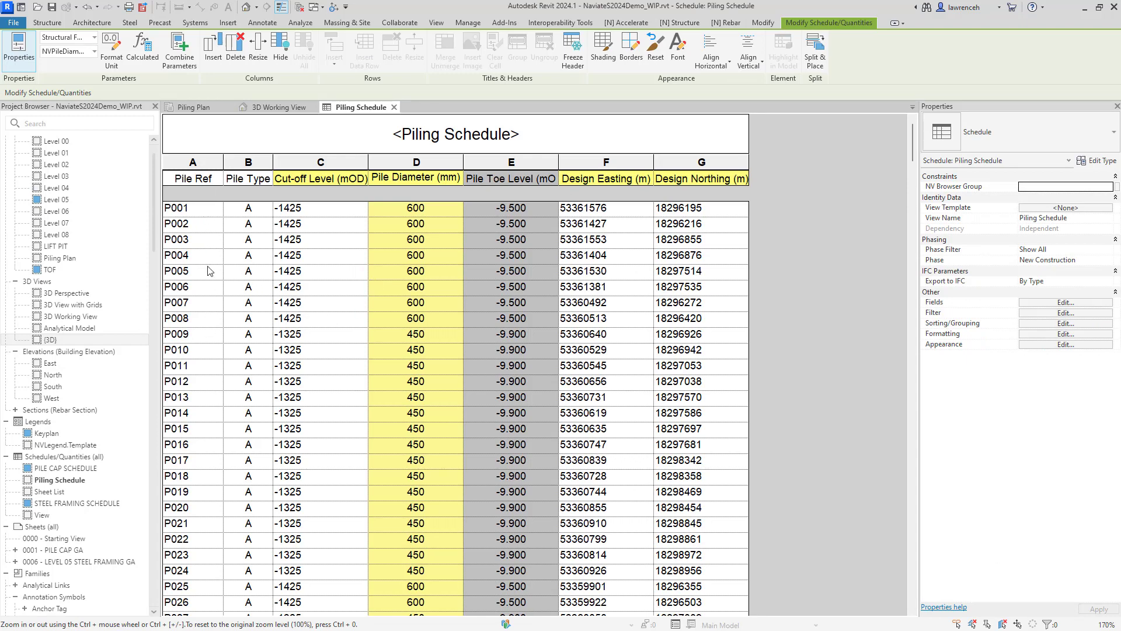
mouse_move(262, 208)
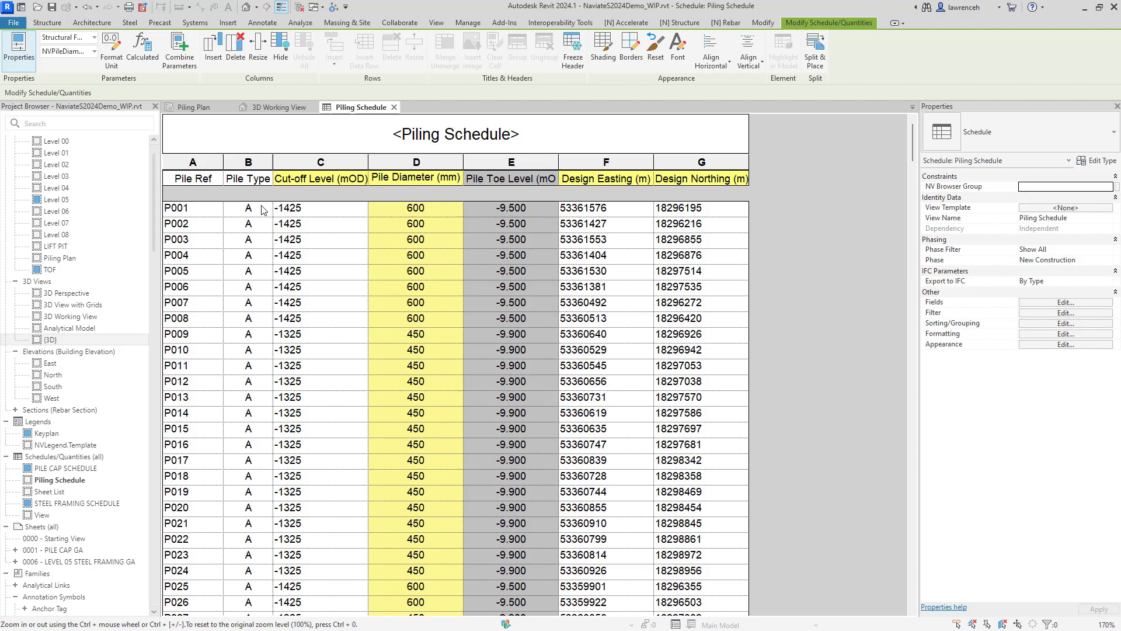
mouse_move(393, 275)
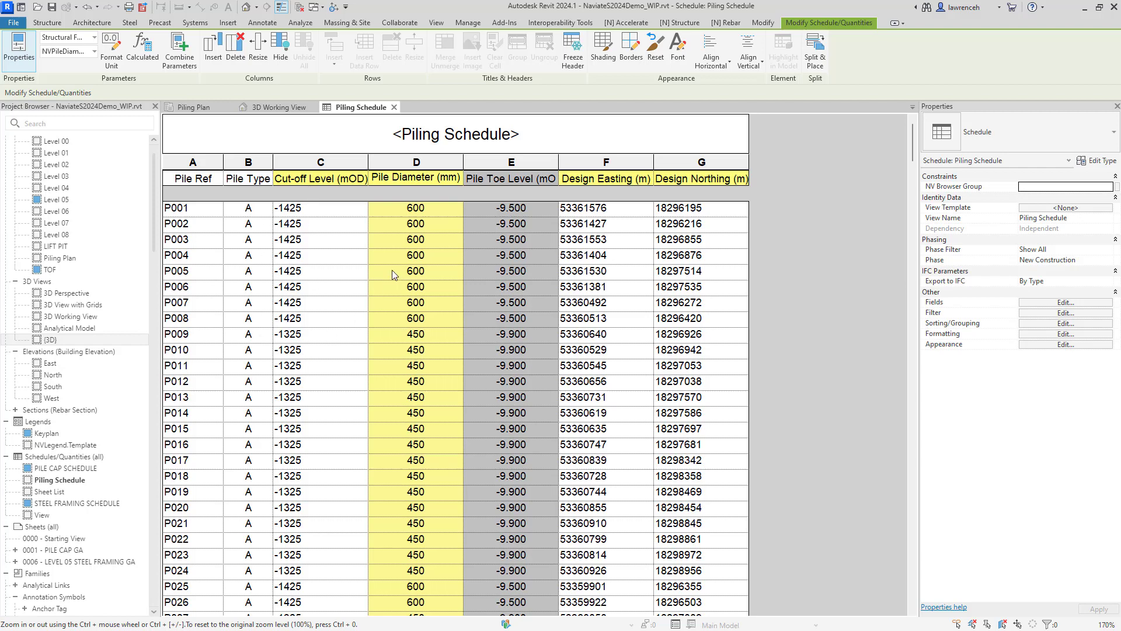
mouse_move(529, 243)
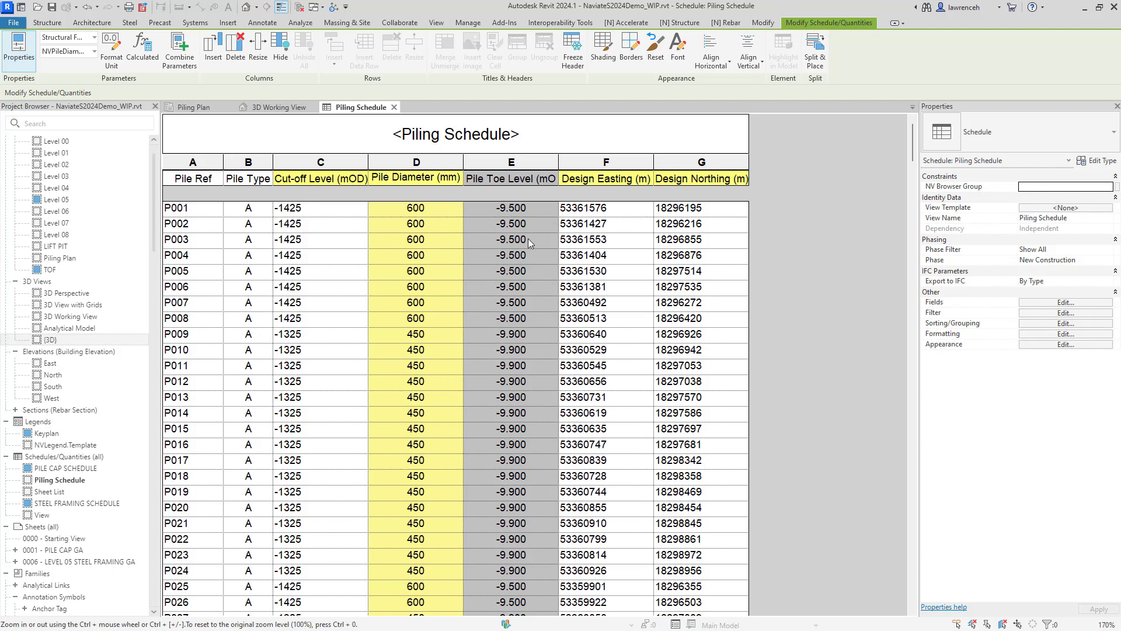
mouse_move(604, 180)
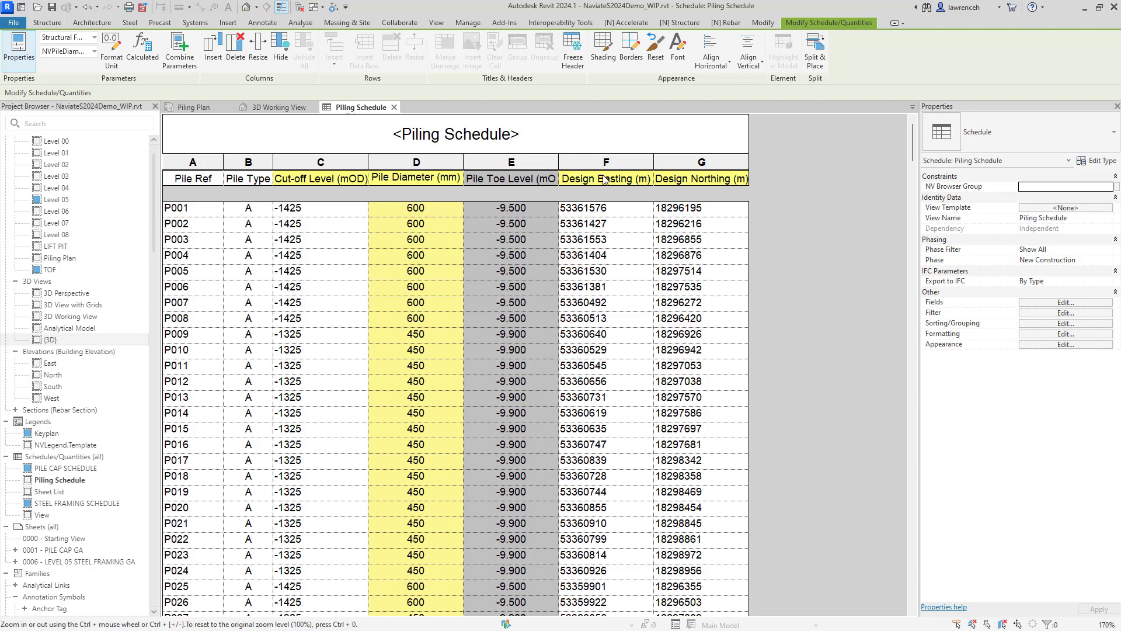
scroll("down", 3)
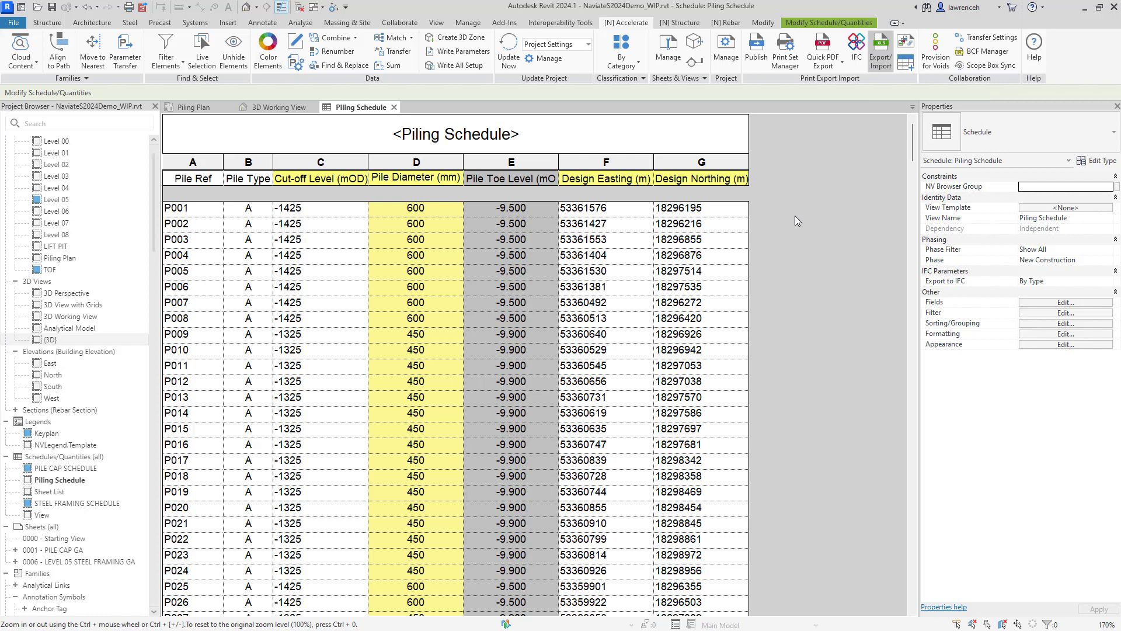
Step: Select the Piling Schedule for an Export Only Excel export
left_click(880, 51)
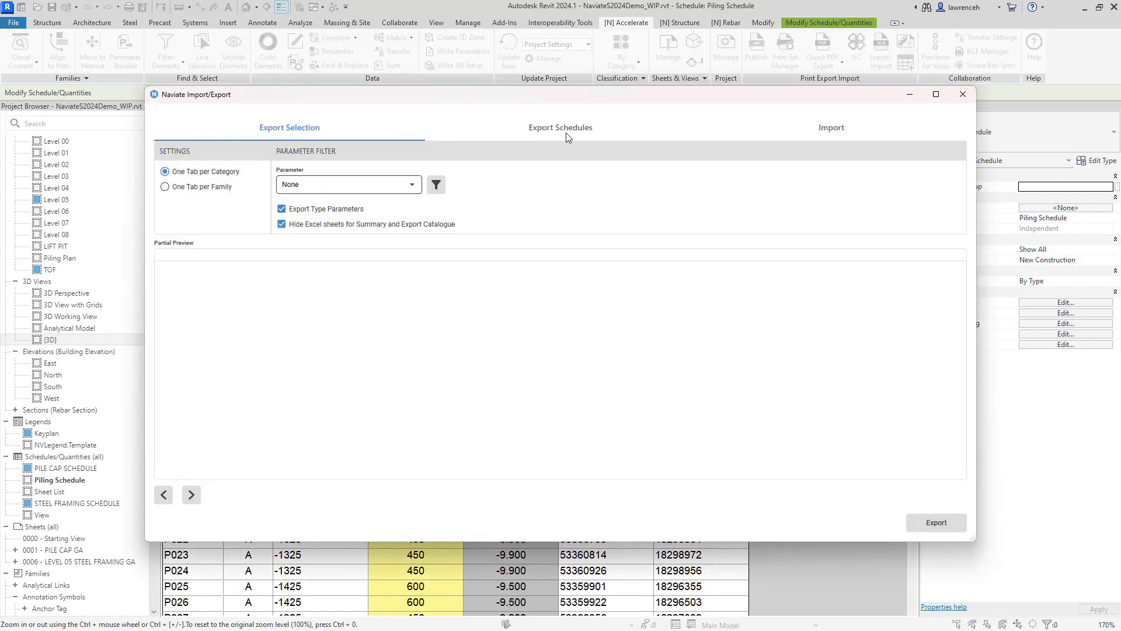
left_click(560, 128)
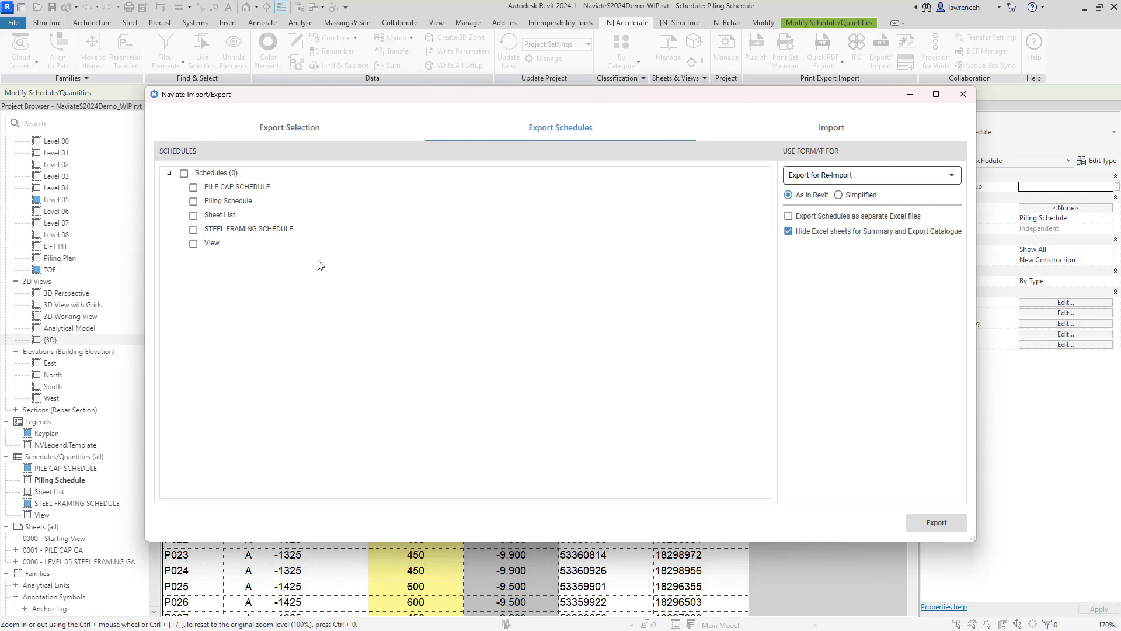
left_click(193, 201)
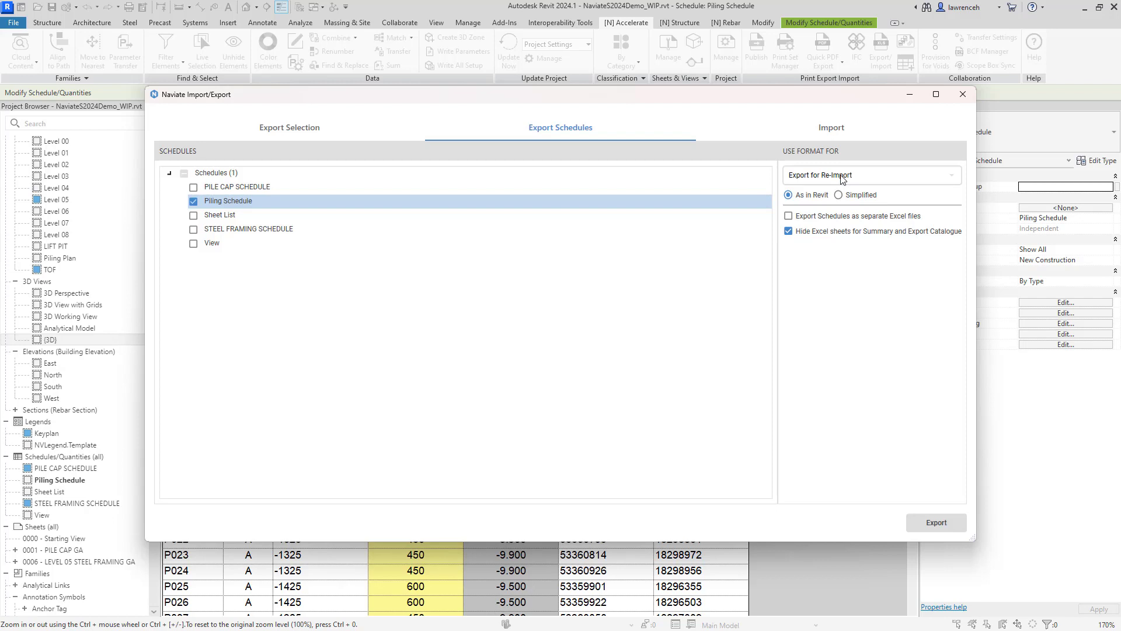
left_click(871, 175)
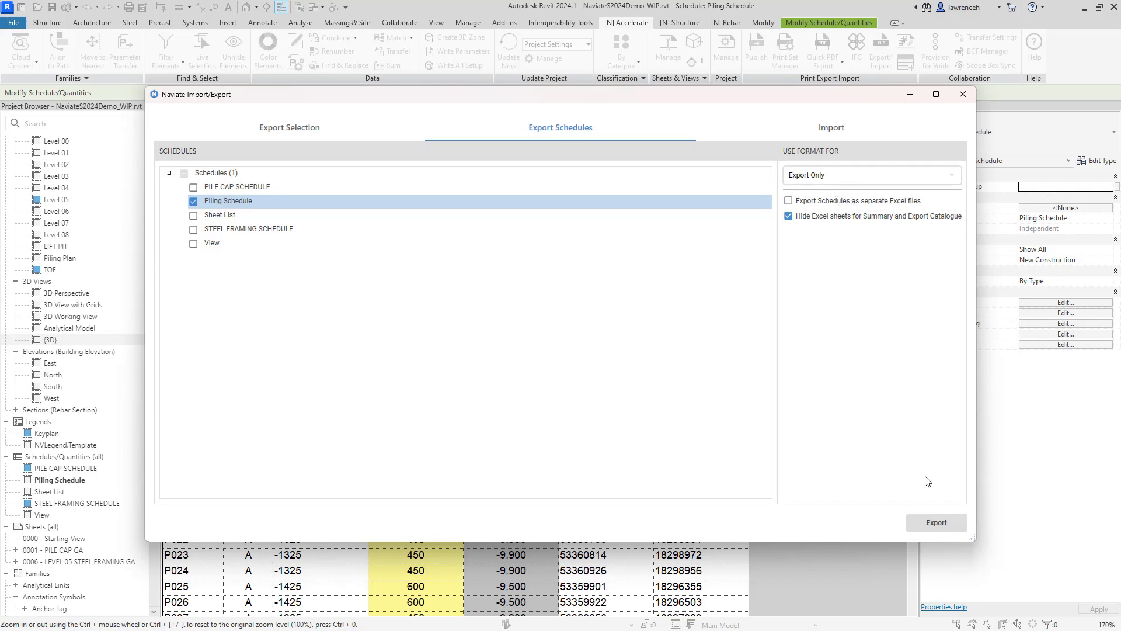
left_click(936, 522)
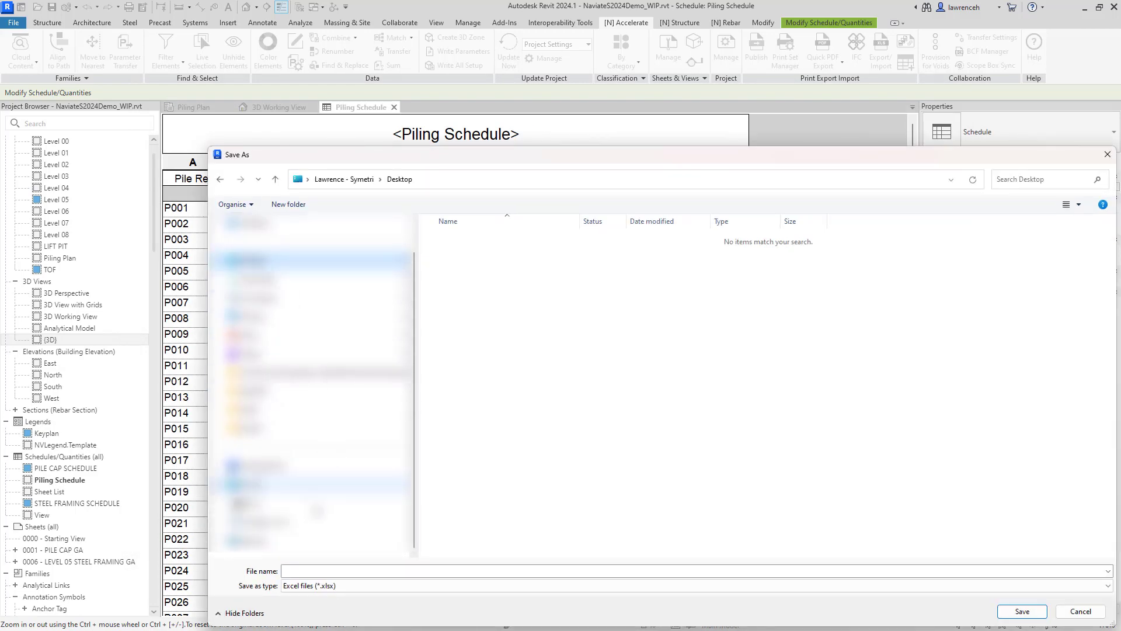
Step: Save the workbook as 'piling' on the desktop and open it in Excel
type("piling")
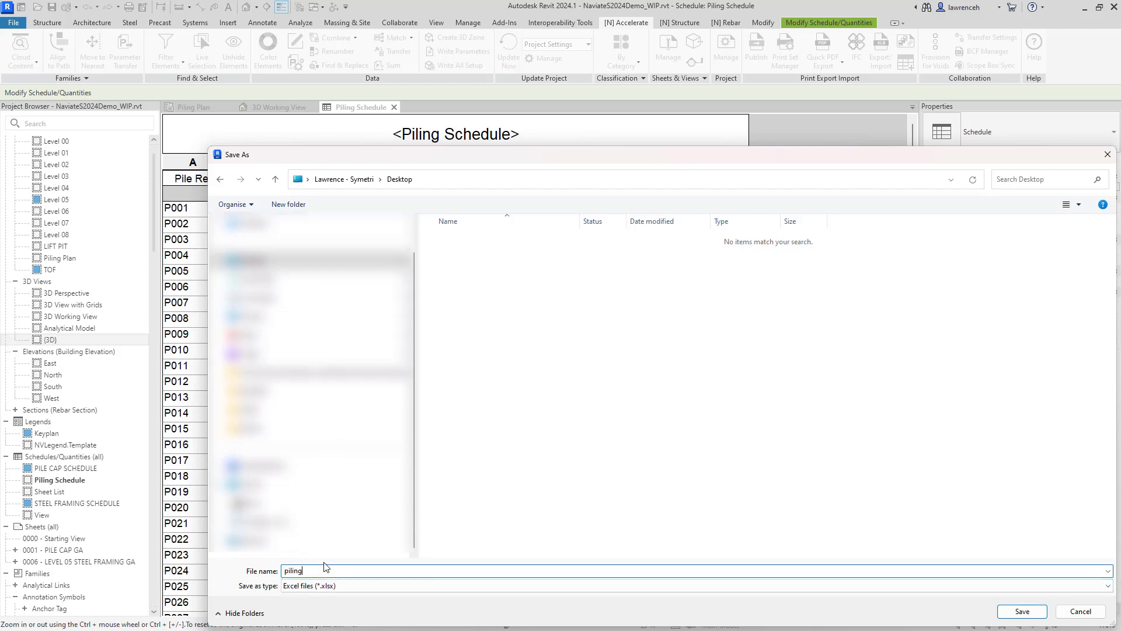
left_click(1022, 612)
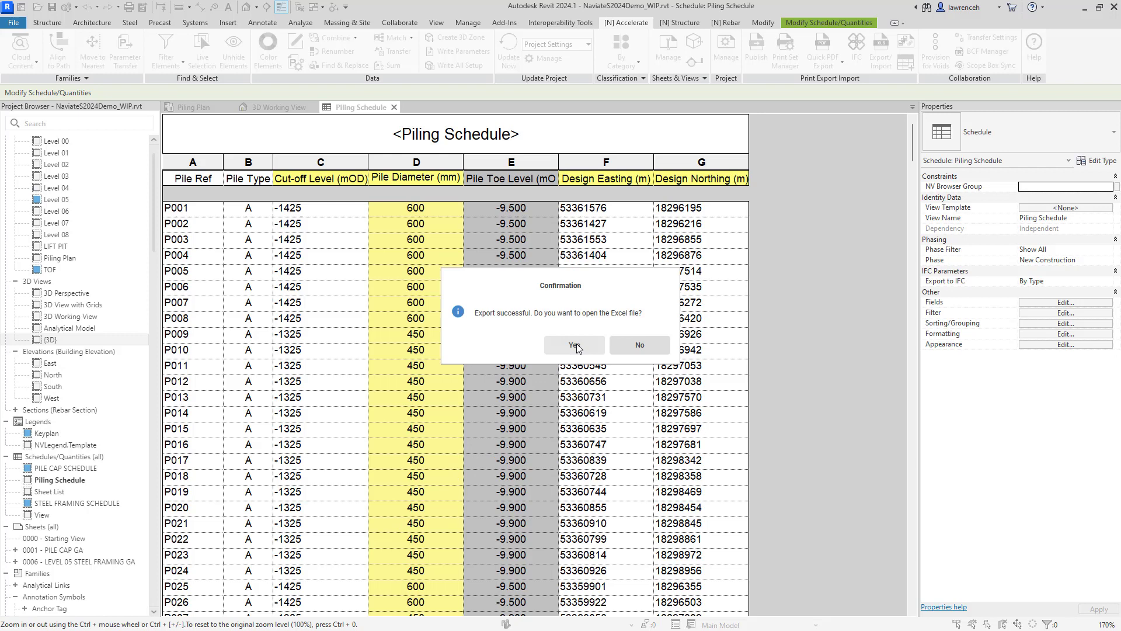
left_click(573, 345)
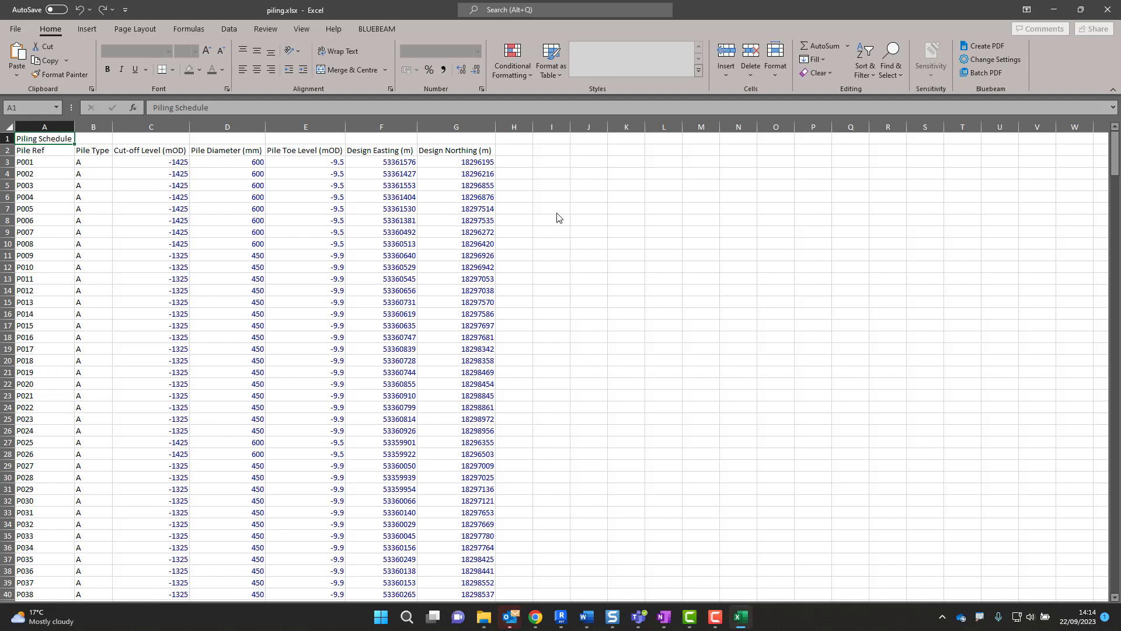
mouse_move(705, 442)
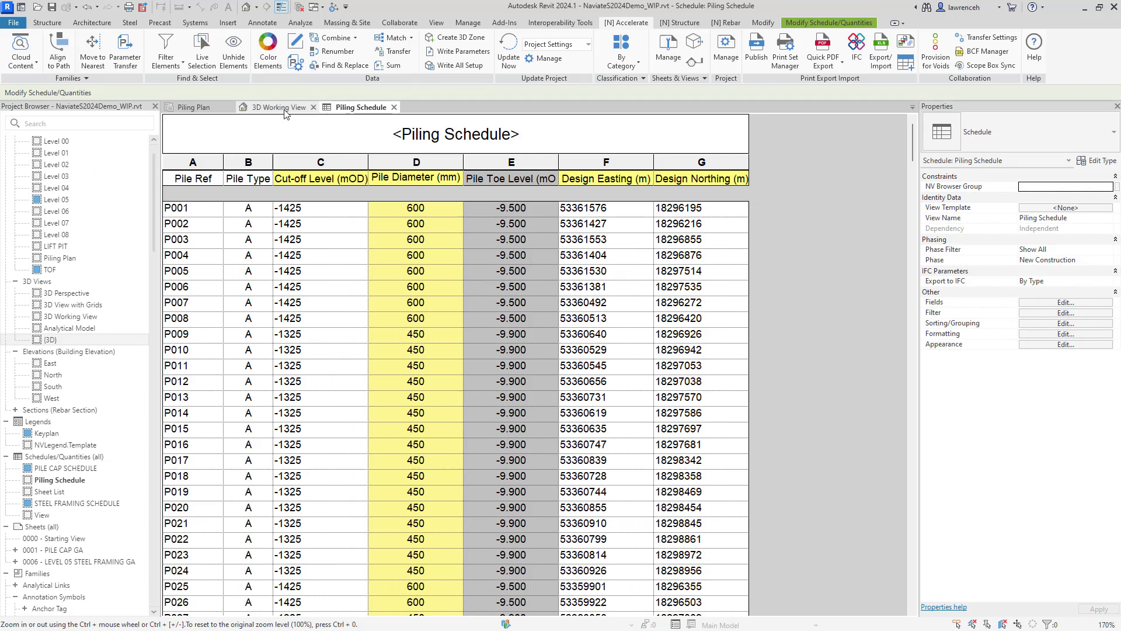
Step: Switch to the 3D Working View and tick Structural Foundations in Color Elements
left_click(279, 106)
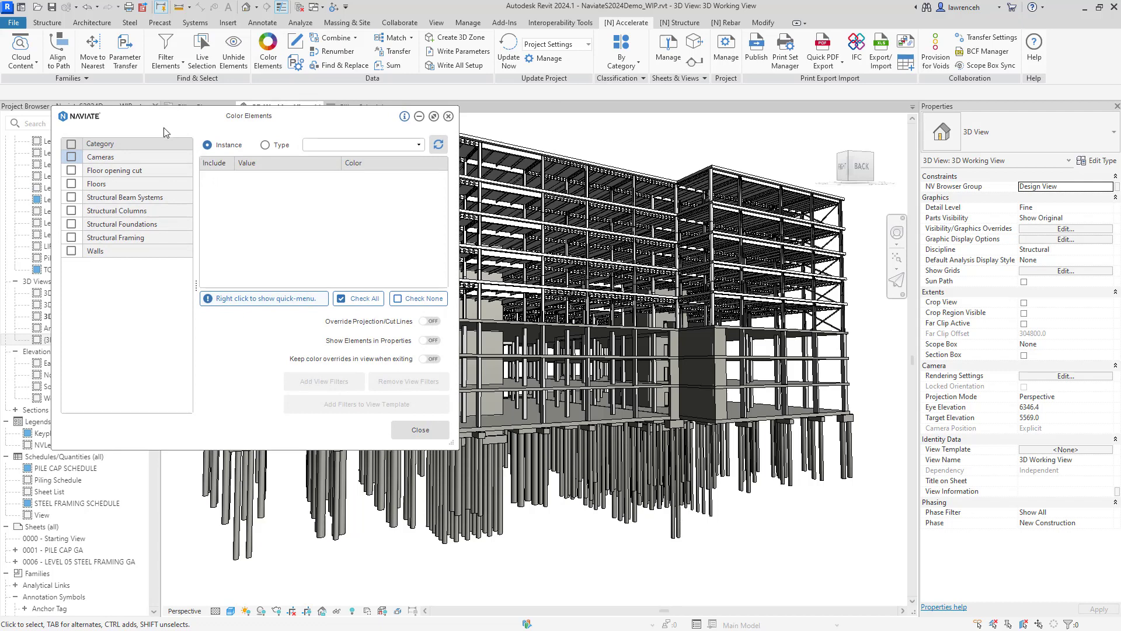
left_click(71, 224)
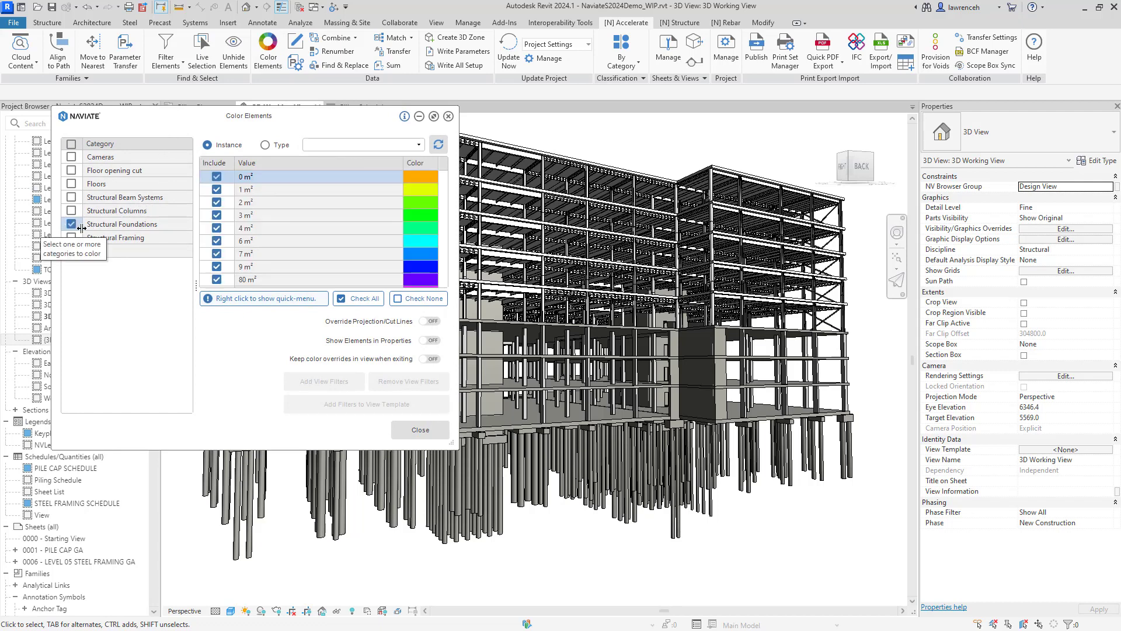
Step: Colour the structural foundations by Elevation at Top, shading levels from -500 to -3625
left_click(71, 224)
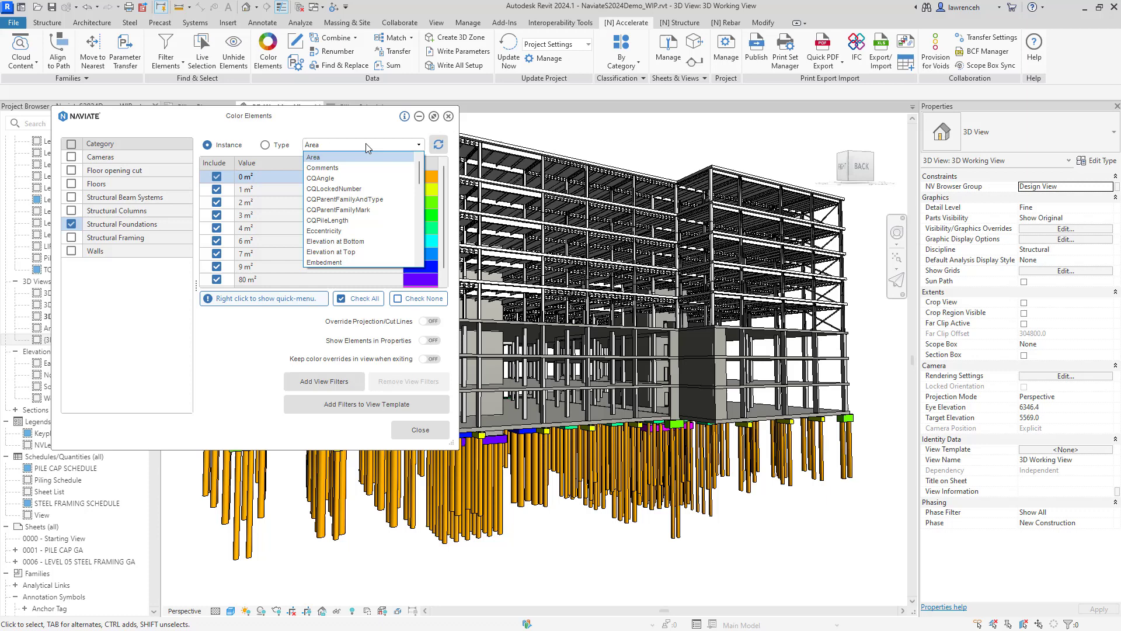
mouse_move(350, 251)
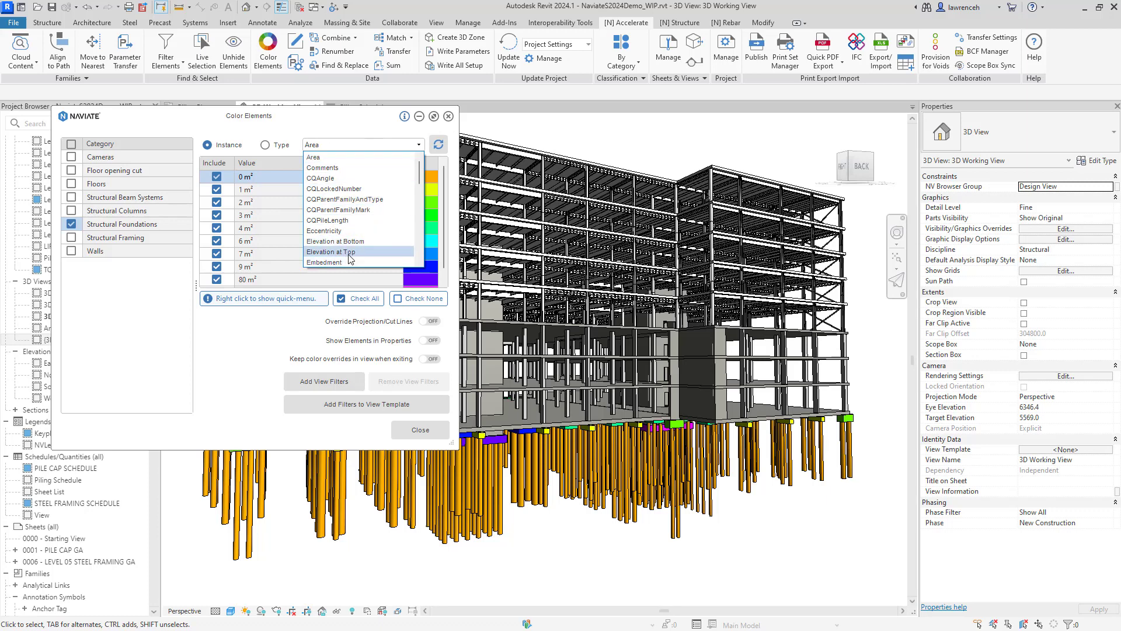
left_click(330, 252)
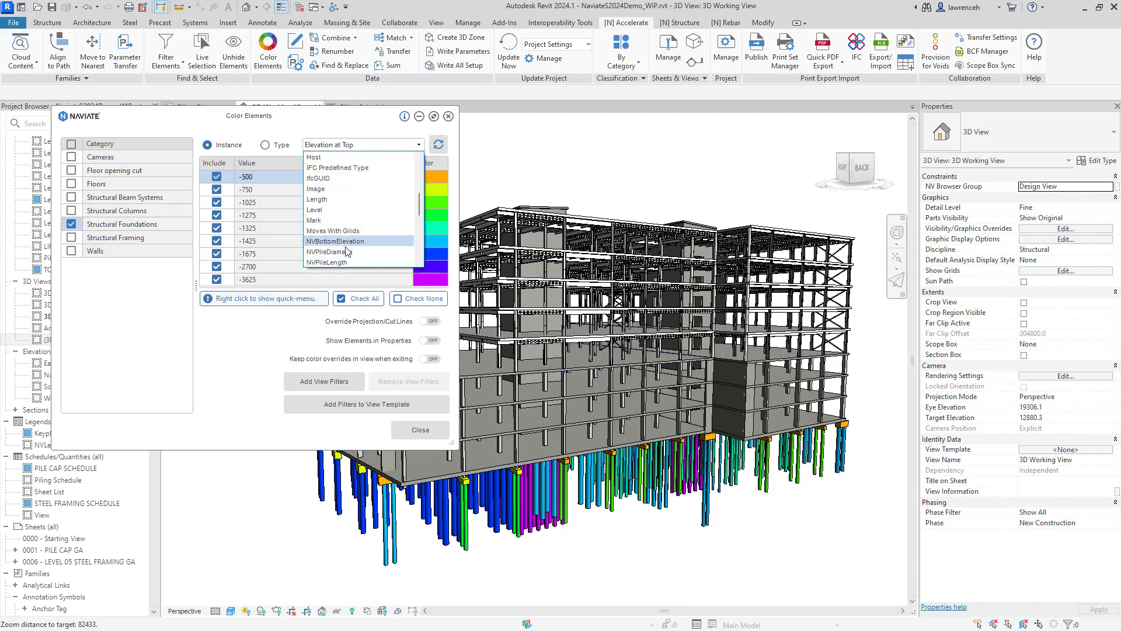
Step: Colour the piles by NVPileDiameter (450, 600, 750), inspect them, then close Color Elements
left_click(329, 251)
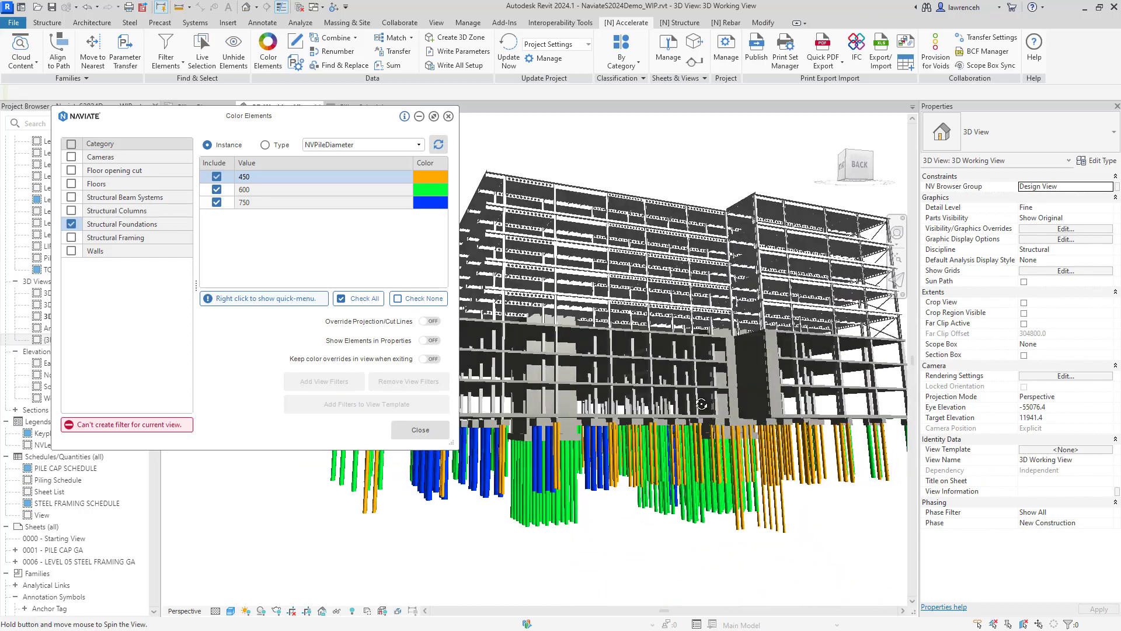
left_click_drag(700, 404, 515, 276)
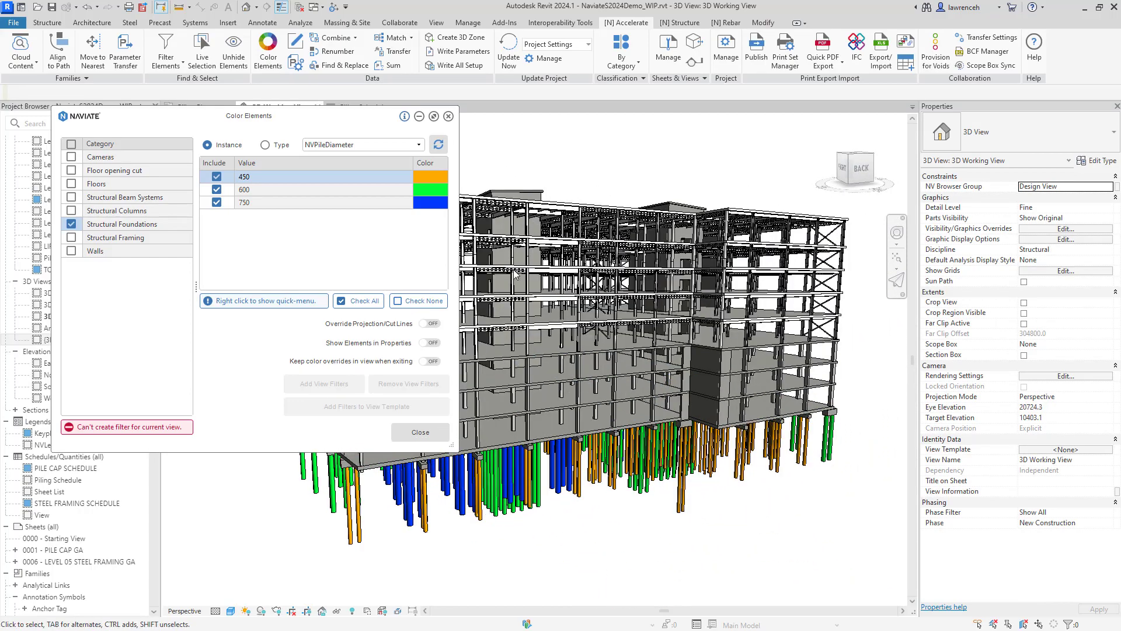
left_click(420, 433)
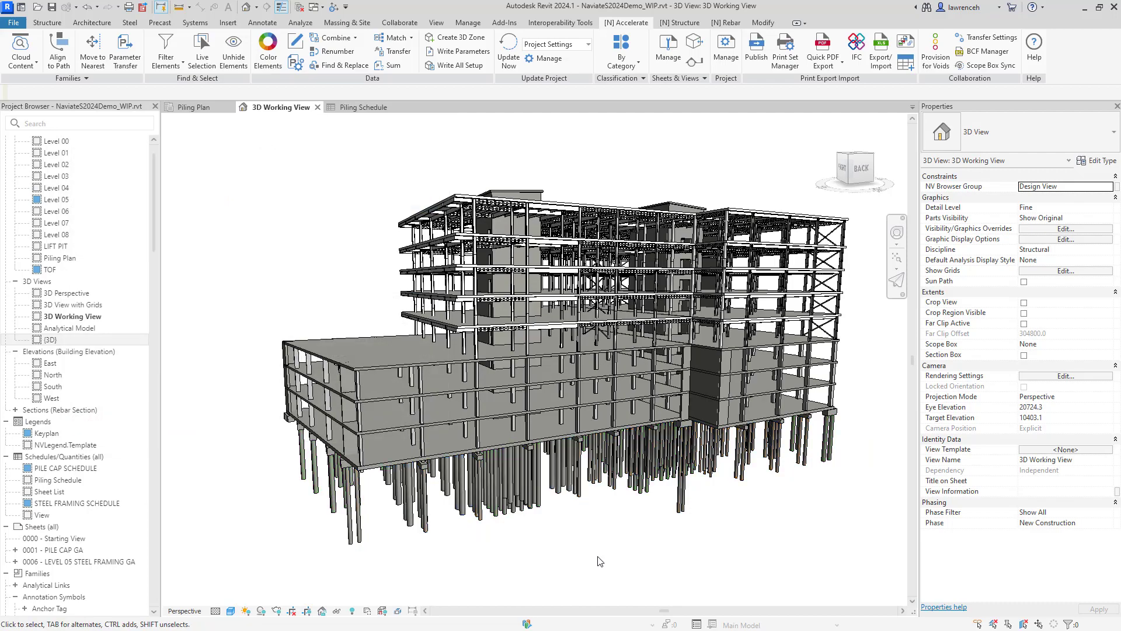